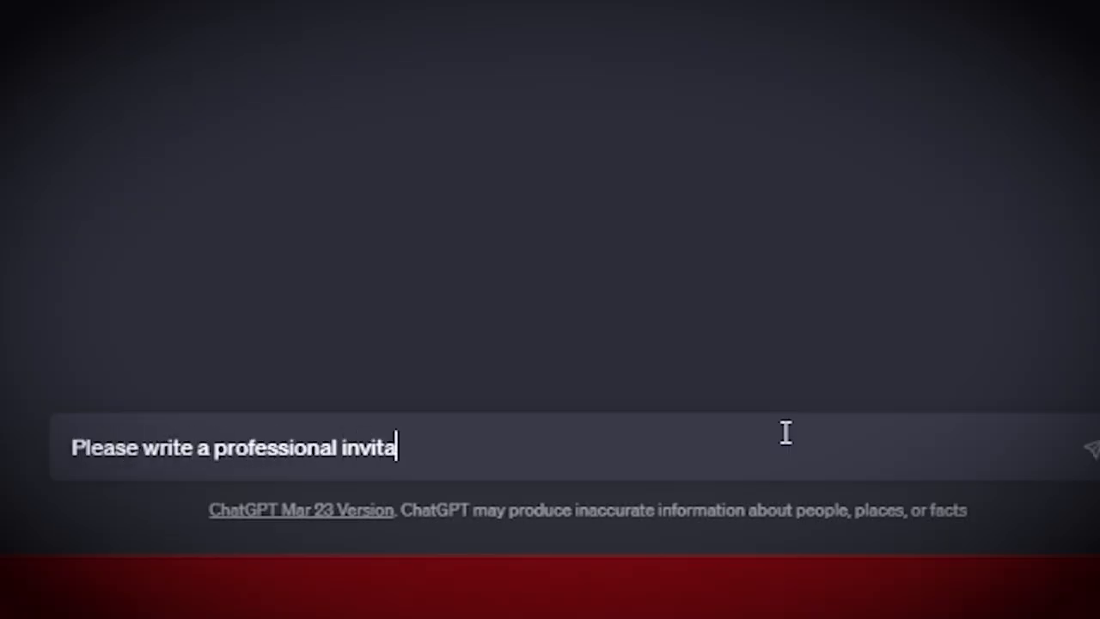
Submit the prompt requesting a professional invitation to a seminar about bees
key(Enter)
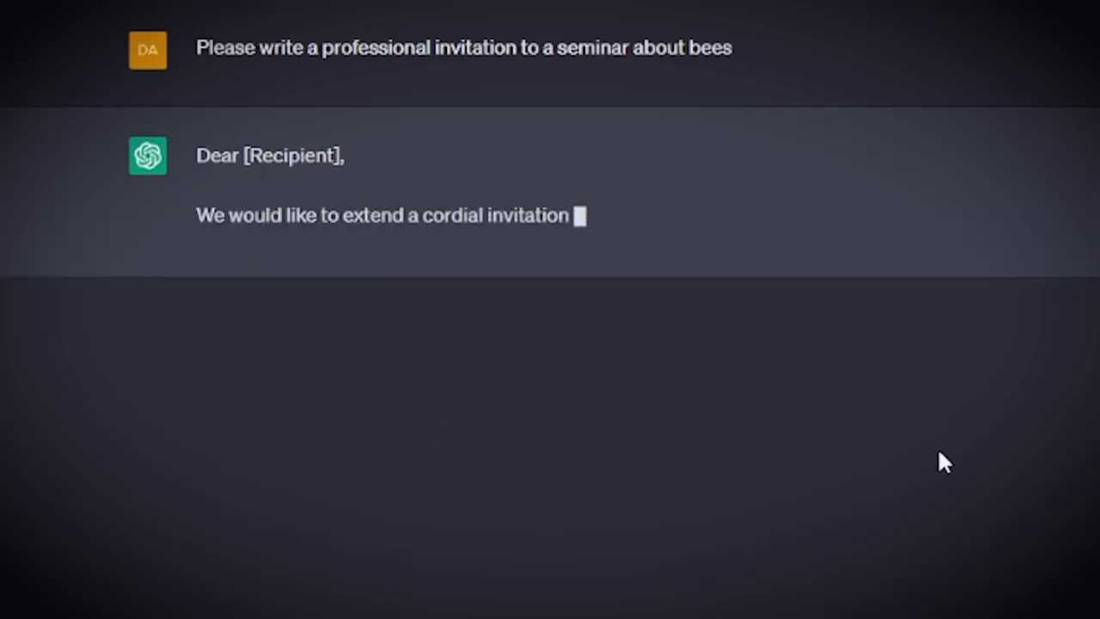